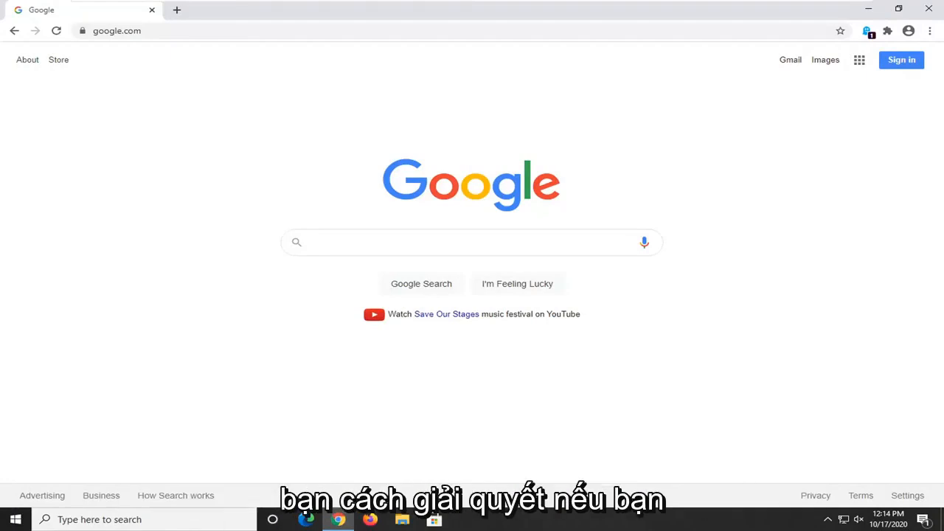
Pause the Ghostery ad blocker for google.com from its extension panel
{"action": "left_click", "coordinate": [472, 241]}
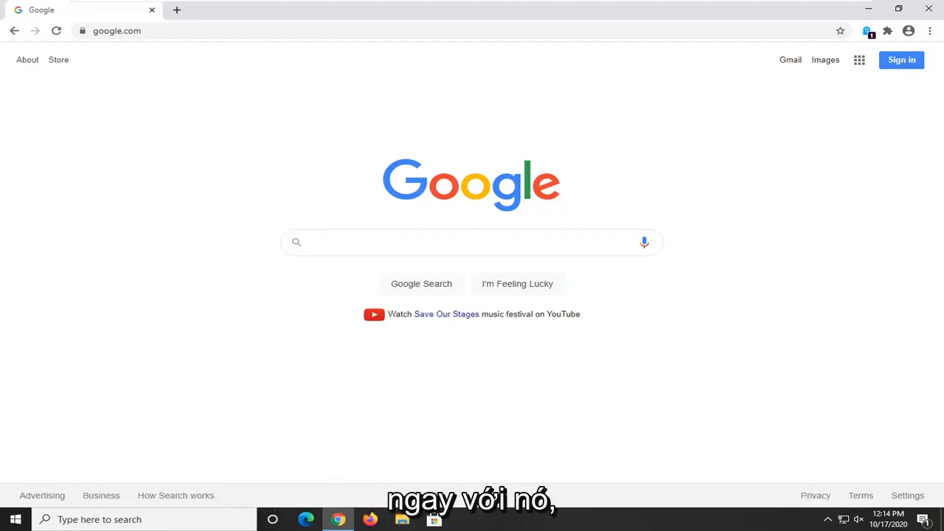
{"action": "left_click", "coordinate": [472, 242]}
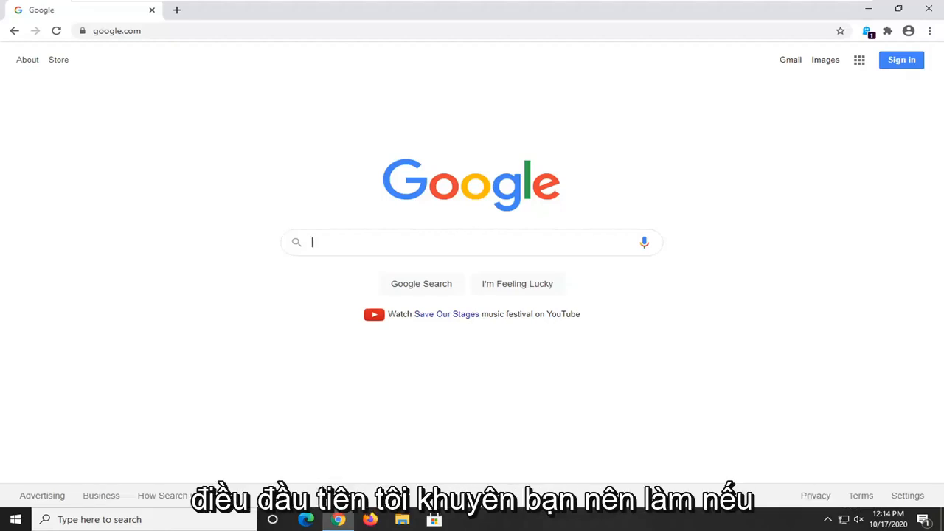
{"action": "mouse_move", "coordinate": [720, 192]}
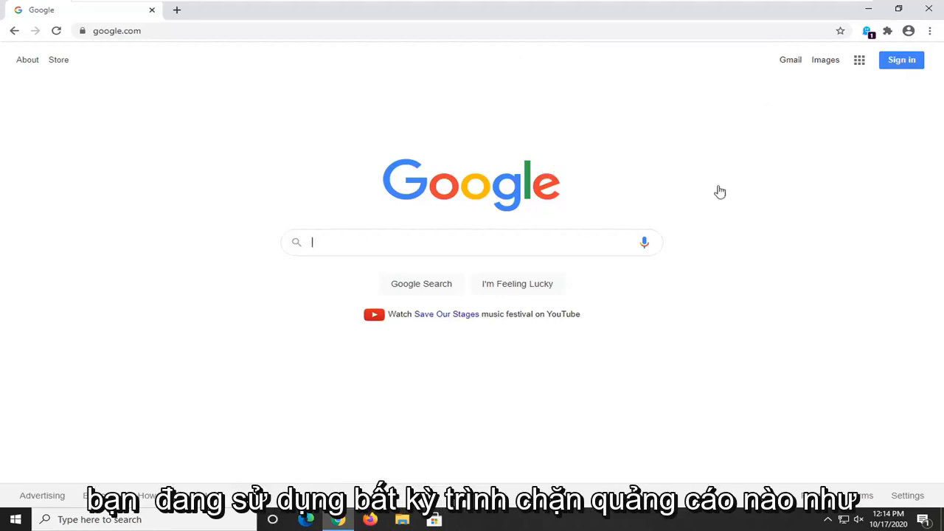
{"action": "mouse_move", "coordinate": [760, 121]}
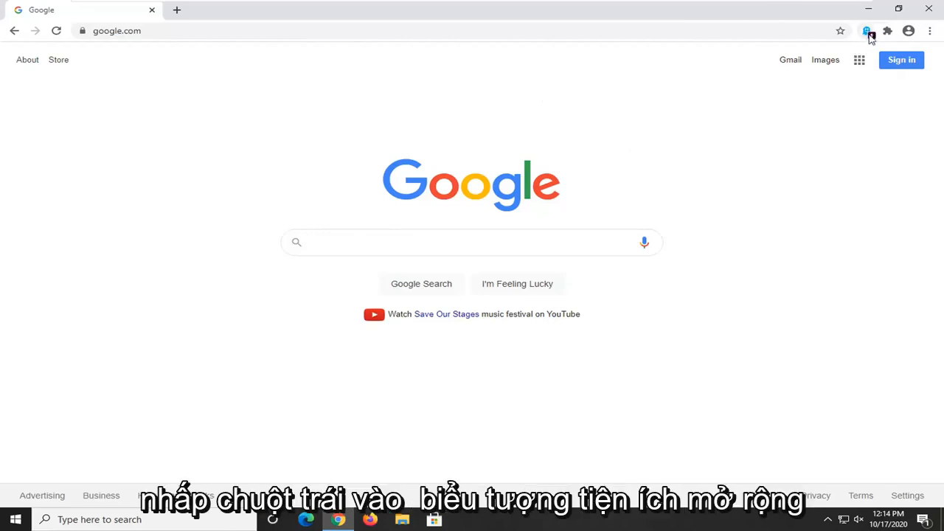
{"action": "left_click", "coordinate": [868, 31]}
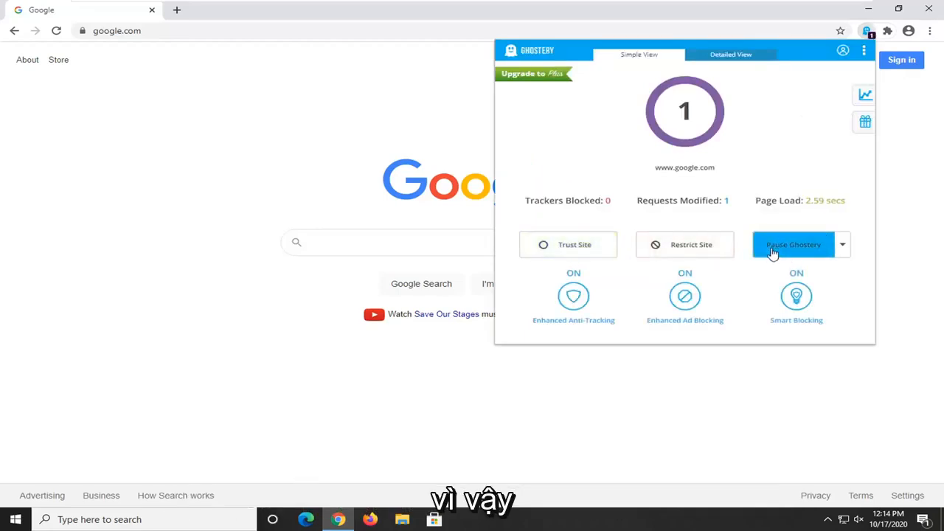
{"action": "left_click", "coordinate": [794, 245]}
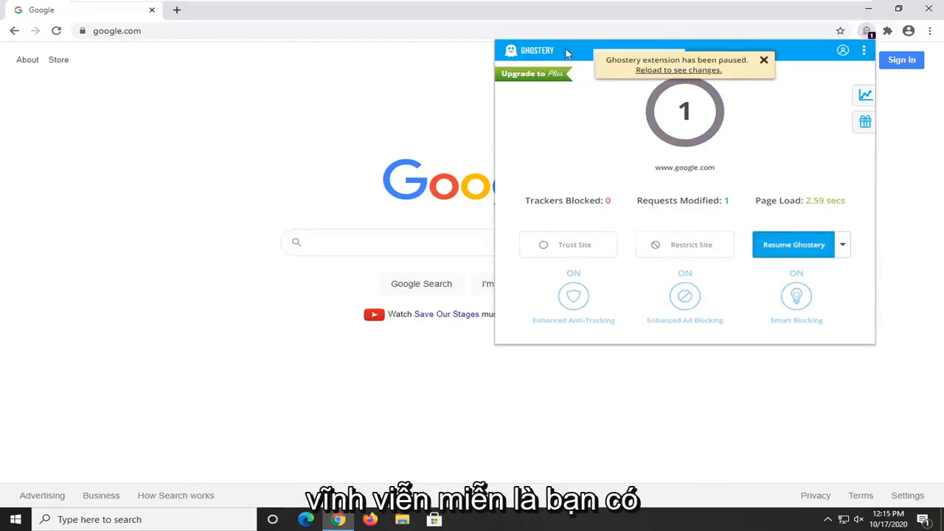
{"action": "mouse_move", "coordinate": [287, 150]}
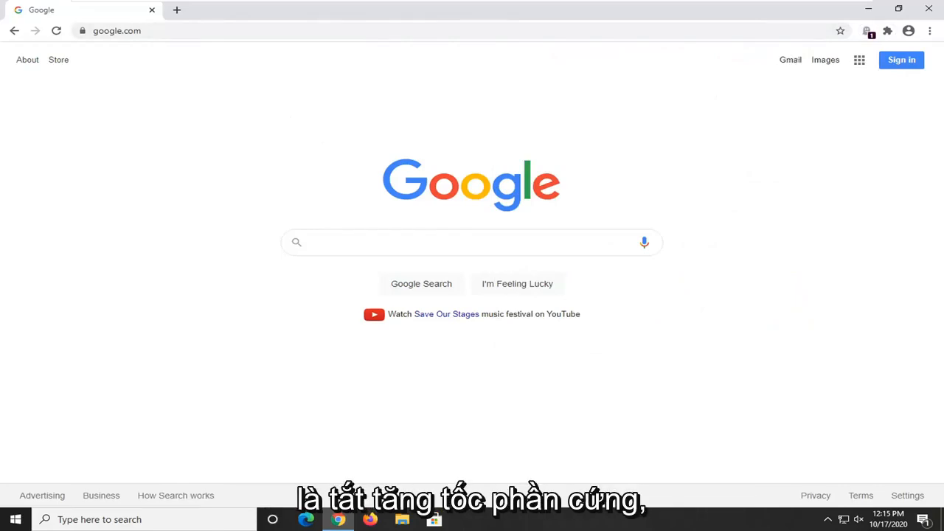
Reach Chrome's Settings page via the three-dot main menu
{"action": "left_click", "coordinate": [930, 31]}
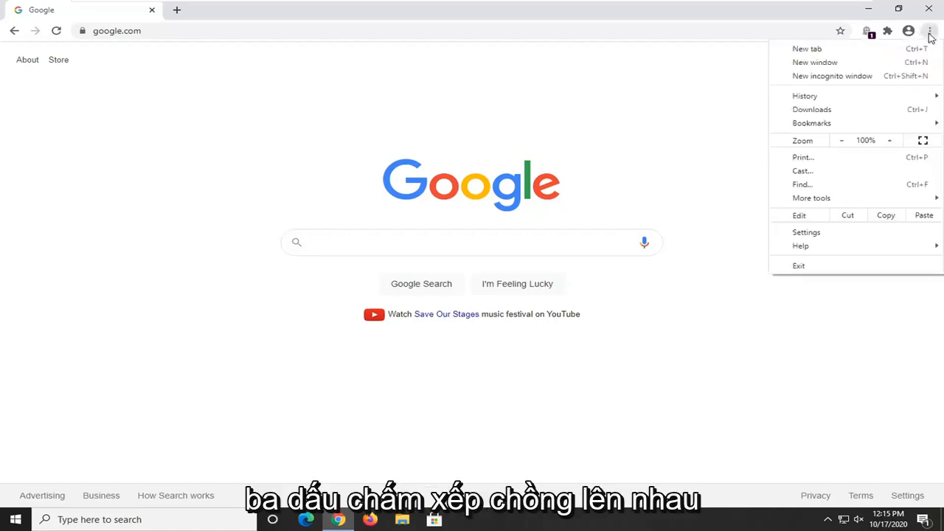
{"action": "mouse_move", "coordinate": [800, 245]}
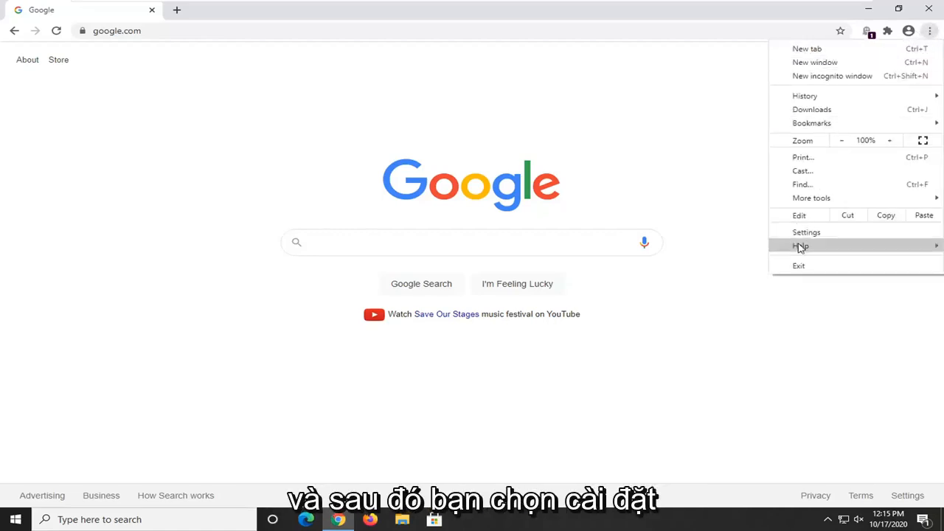
{"action": "left_click", "coordinate": [805, 232]}
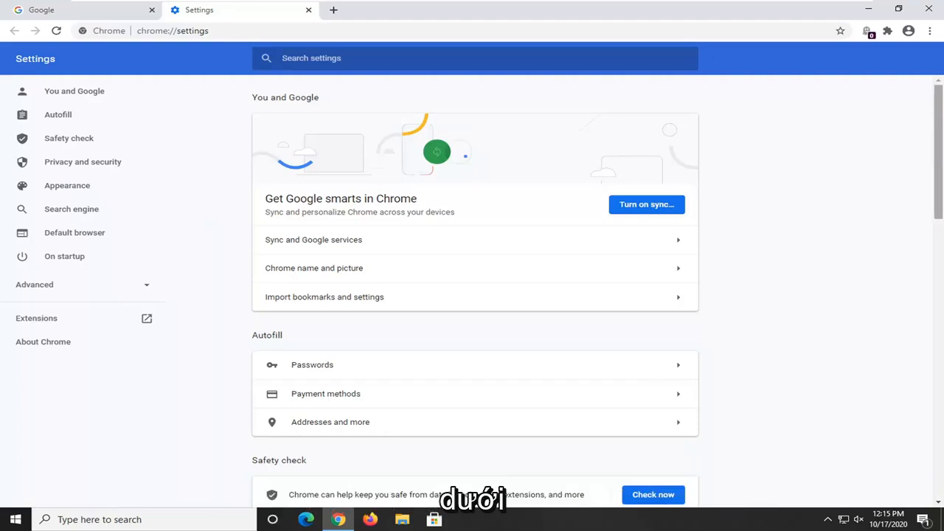
Switch off 'Use hardware acceleration when available' under Advanced > System
{"action": "left_click", "coordinate": [34, 283]}
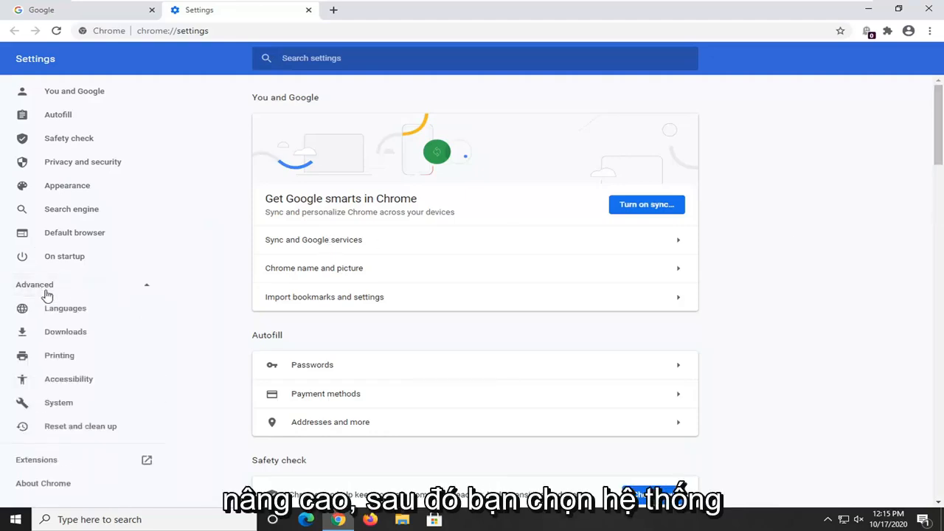
{"action": "left_click", "coordinate": [59, 403]}
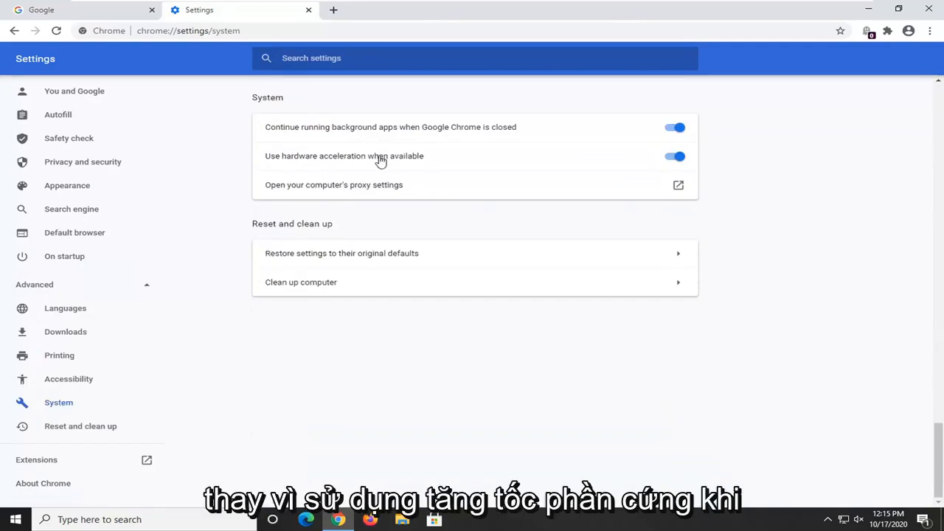
{"action": "left_click", "coordinate": [674, 156]}
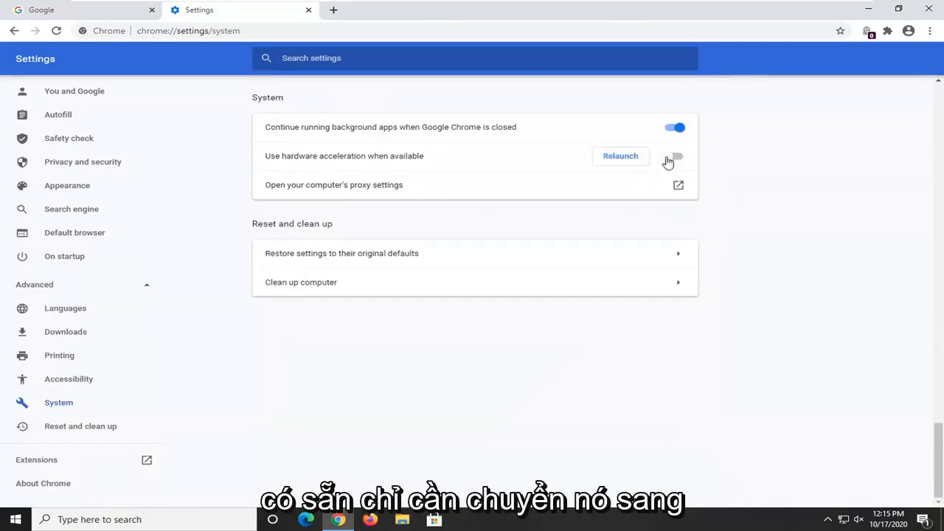